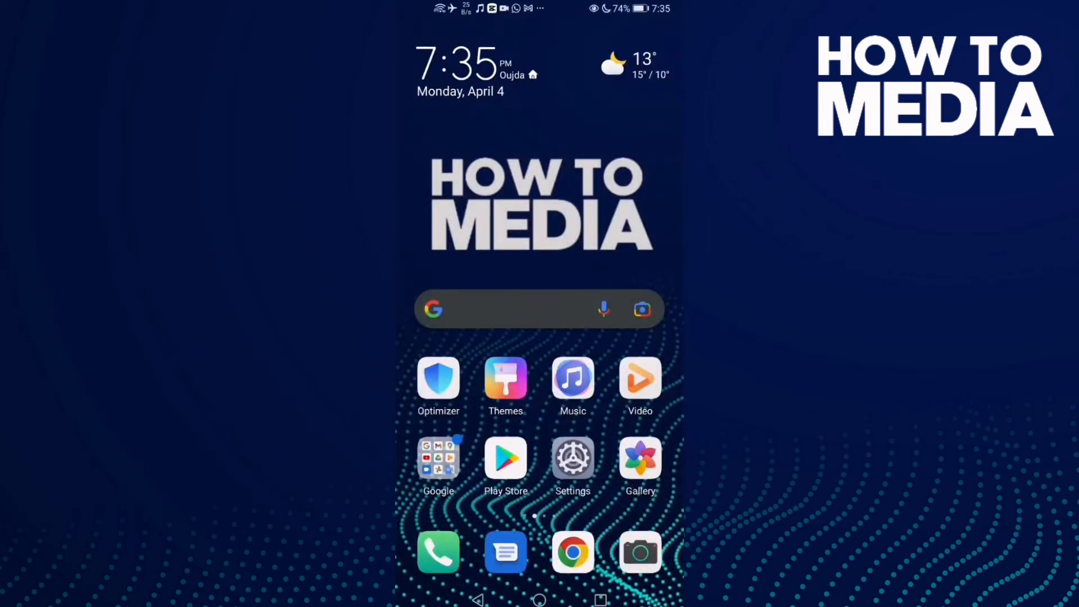
Swipe the home screen left to the page holding the Discord icon.
{"action": "scroll", "scroll_direction": "left", "scroll_amount": 3}
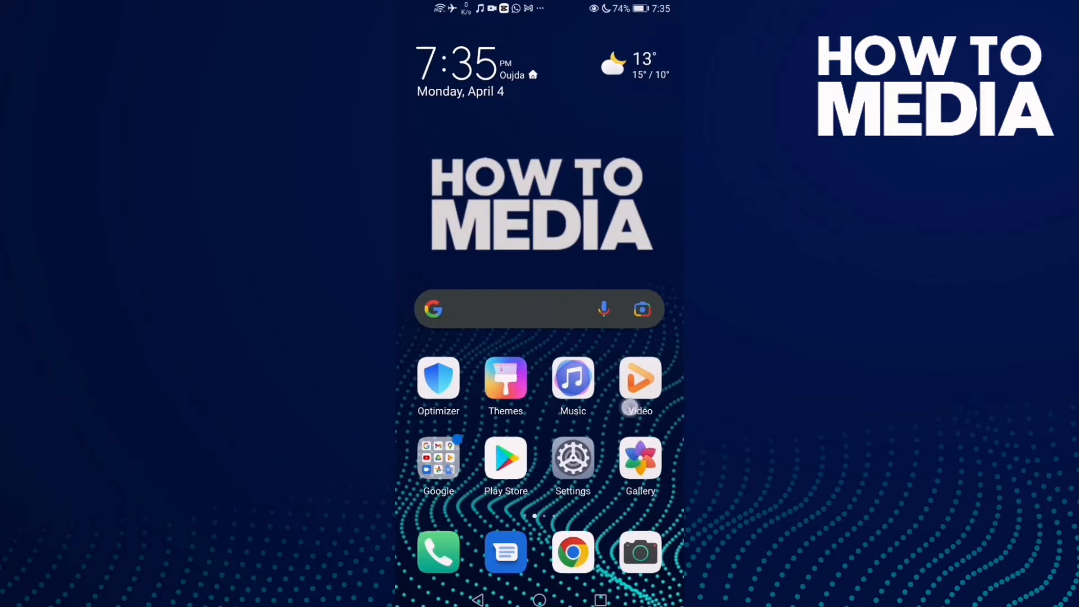
{"action": "scroll", "scroll_direction": "left", "scroll_amount": 3}
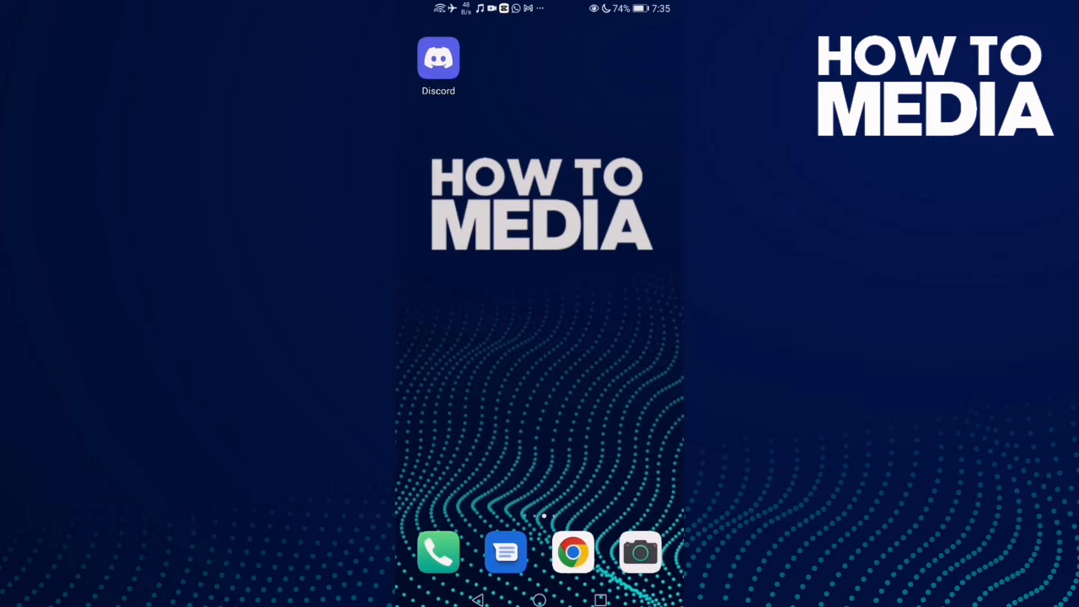
Launch Discord into the friends server's #general channel with the message field active.
{"action": "left_click", "coordinate": [439, 58]}
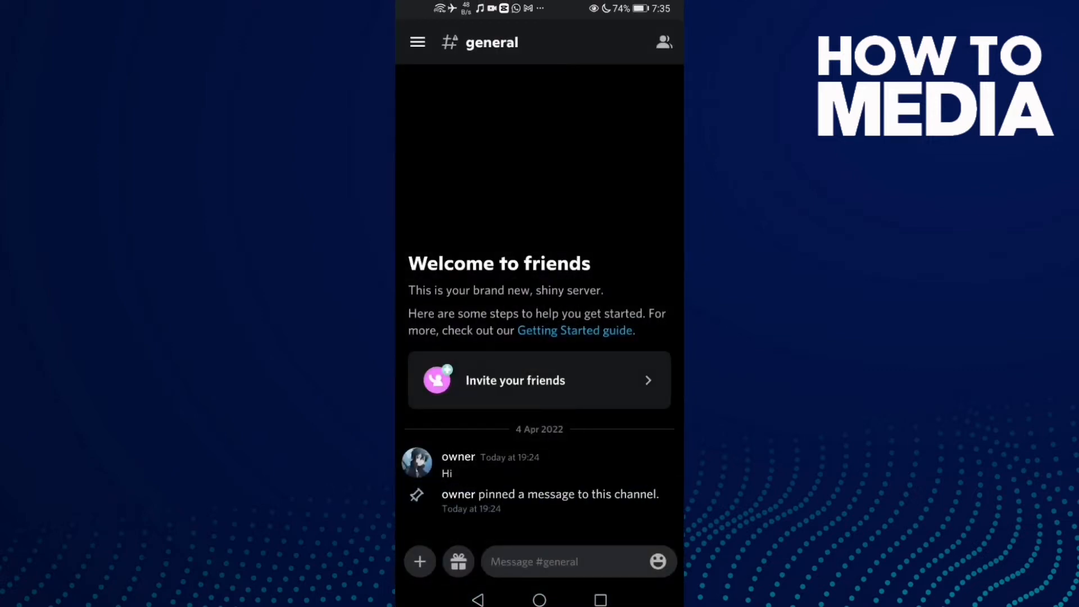
{"action": "left_click", "coordinate": [417, 43]}
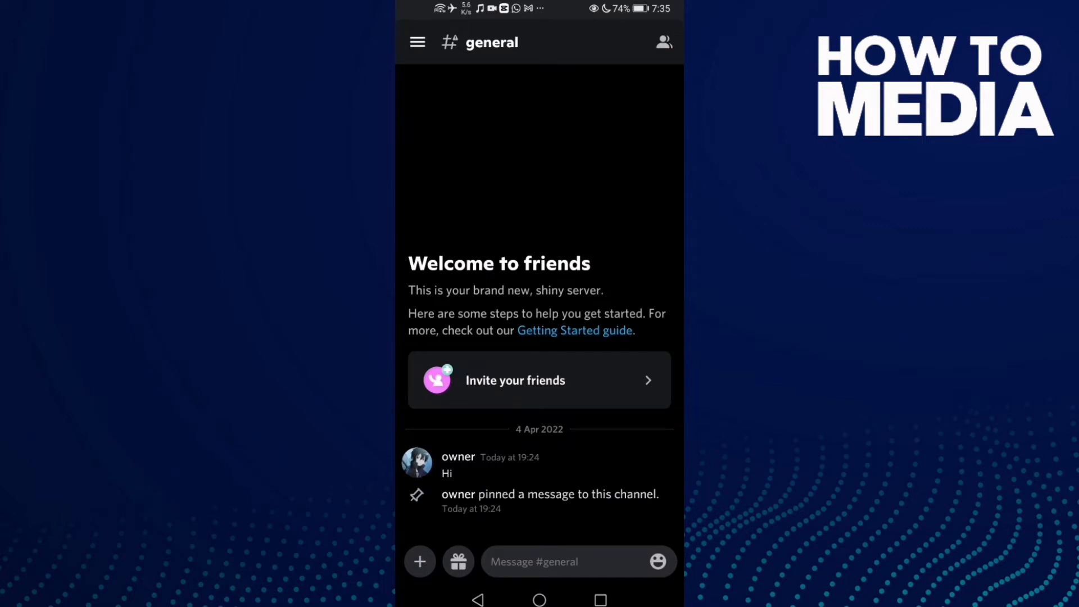
{"action": "left_click", "coordinate": [556, 562]}
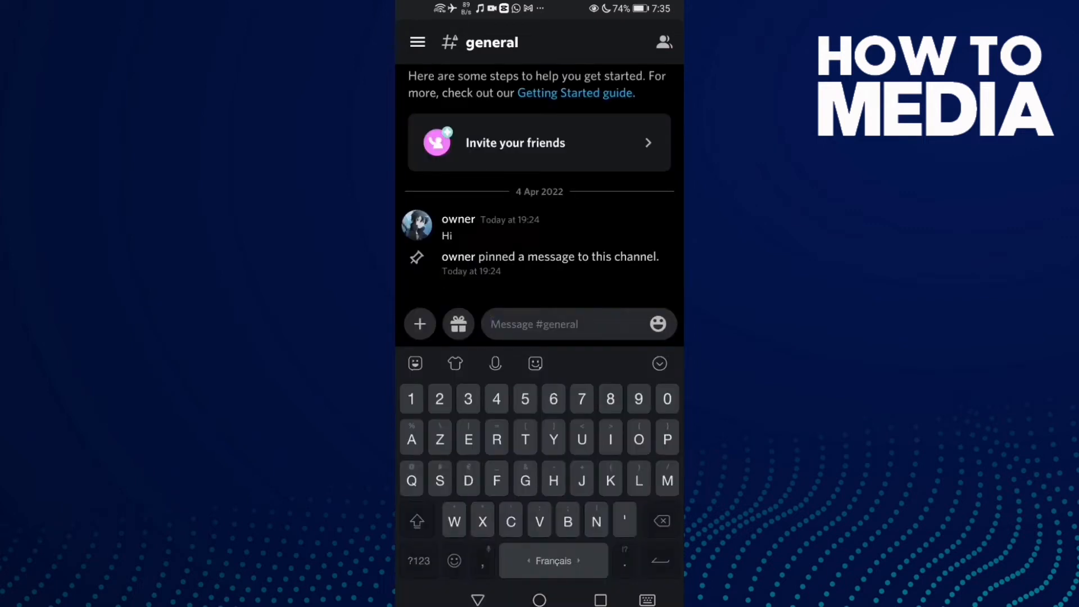
Post 'How are you' in #general and bring up the channel's members panel.
{"action": "type", "text": "How are you"}
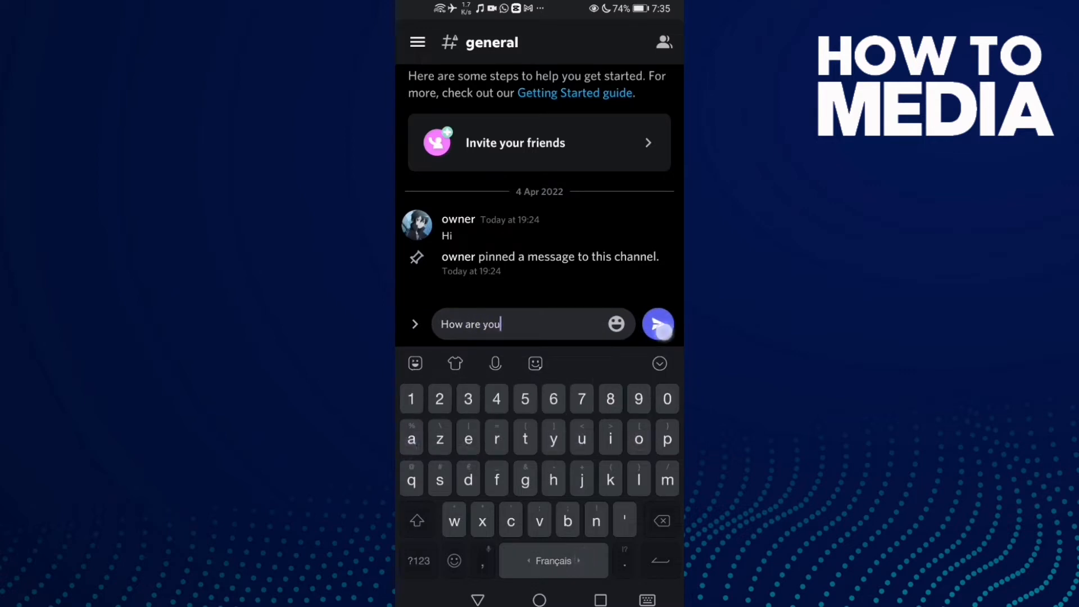
{"action": "left_click", "coordinate": [659, 324]}
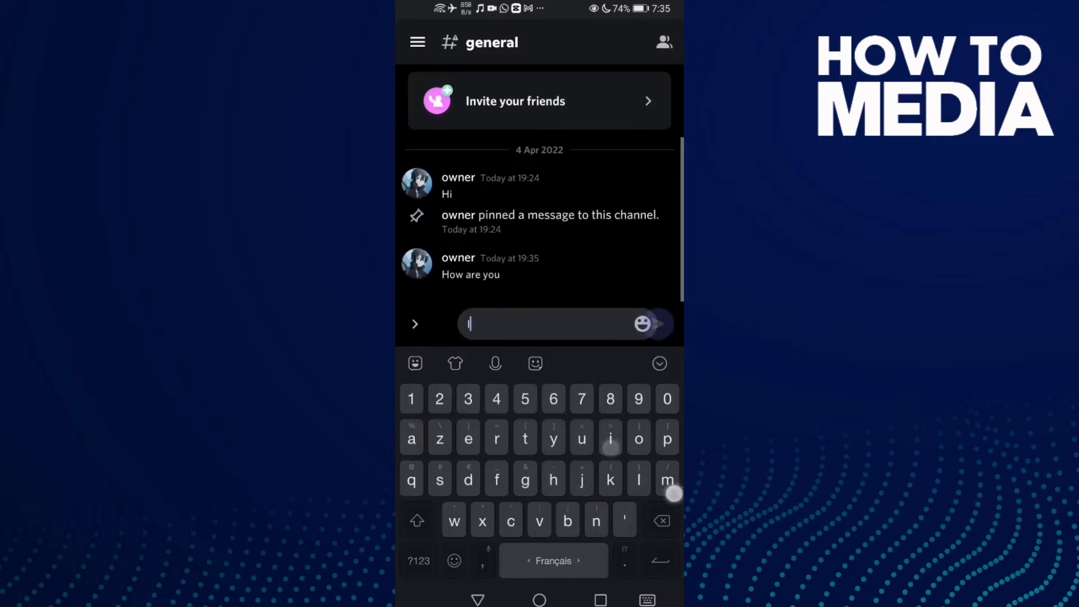
{"action": "type", "text": "m okay"}
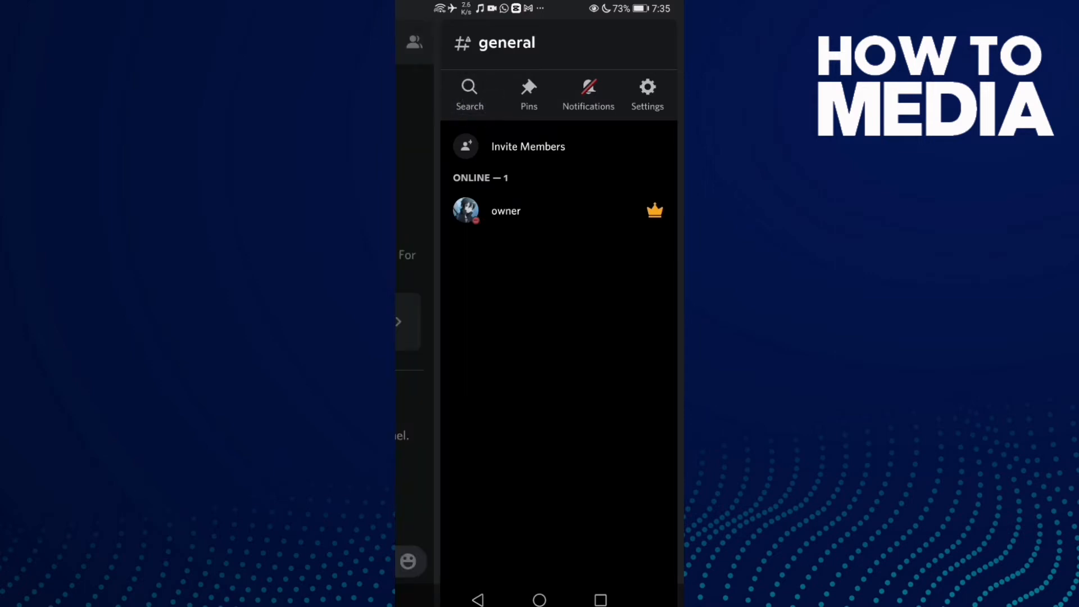
Bring up the friends server's message search screen.
{"action": "left_click", "coordinate": [470, 88]}
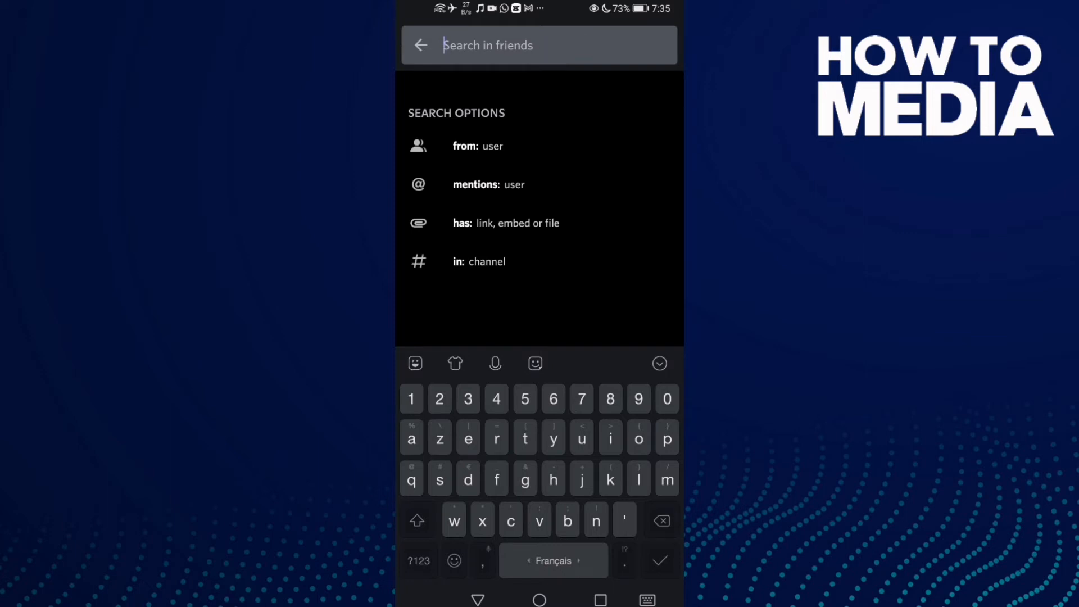
Search the server for 'how are you', correcting the 'yoy' typo, to list the two matches.
{"action": "type", "text": "how are yoy"}
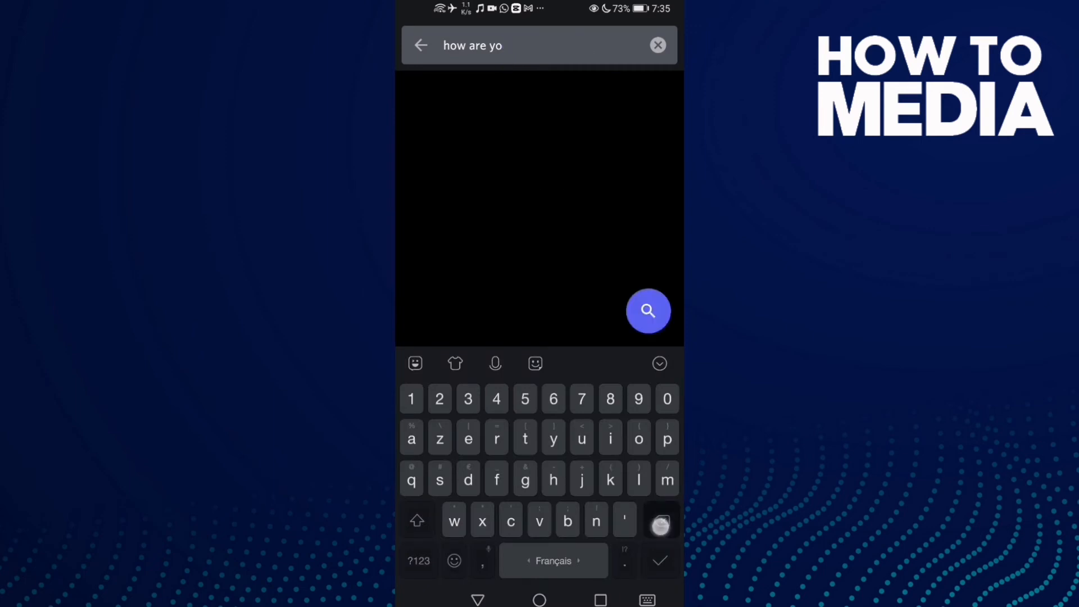
{"action": "left_click", "coordinate": [582, 437]}
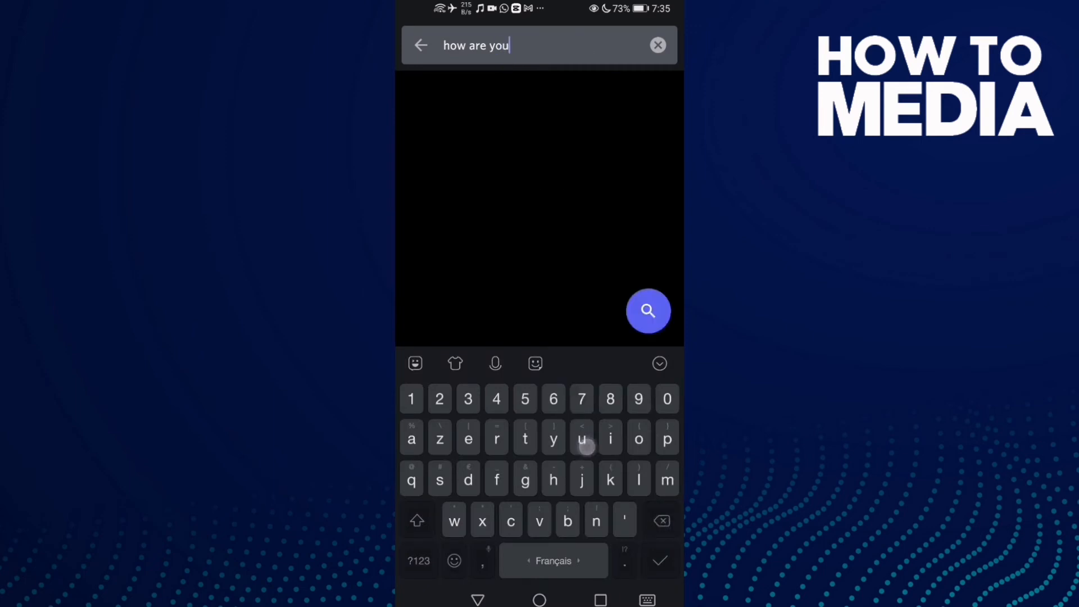
{"action": "left_click", "coordinate": [648, 311]}
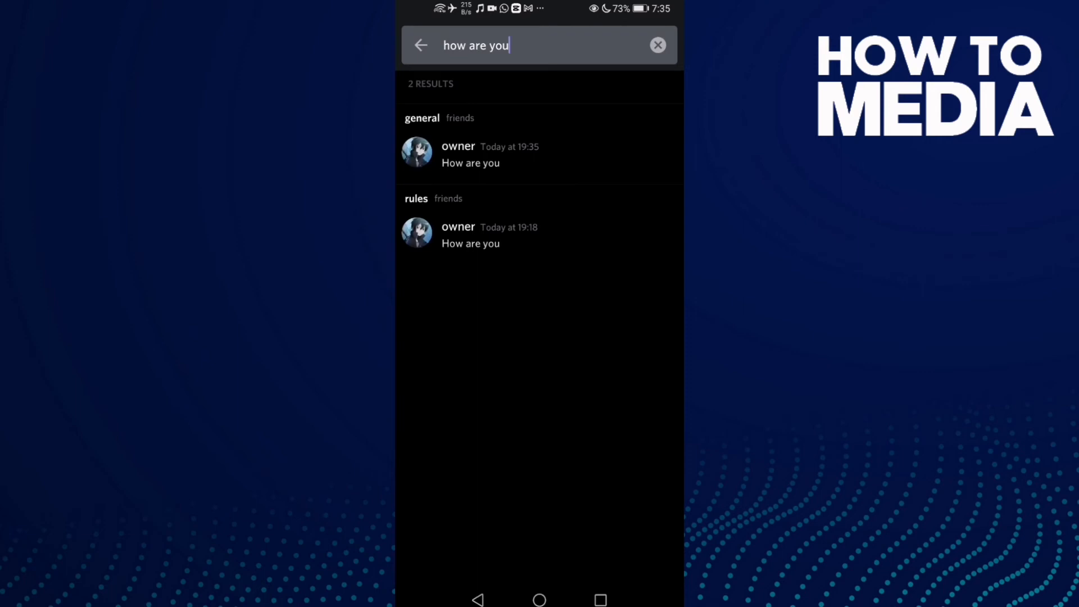